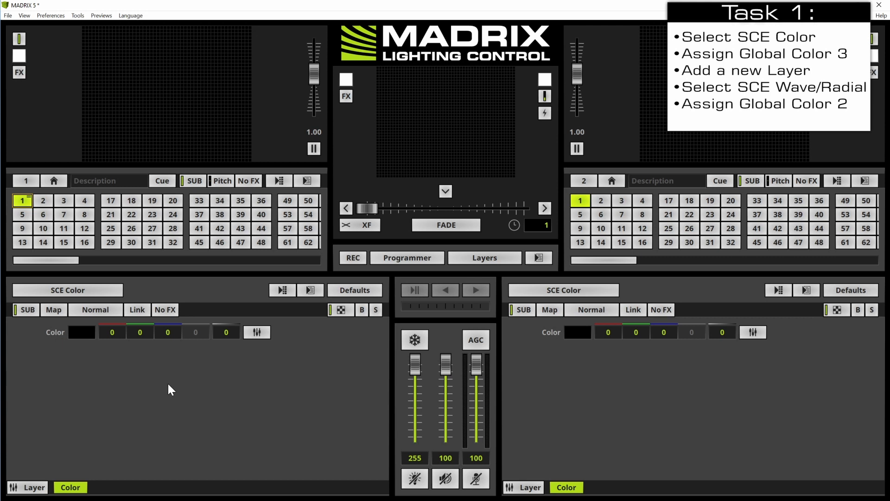
{"action": "mouse_move", "coordinate": [171, 369]}
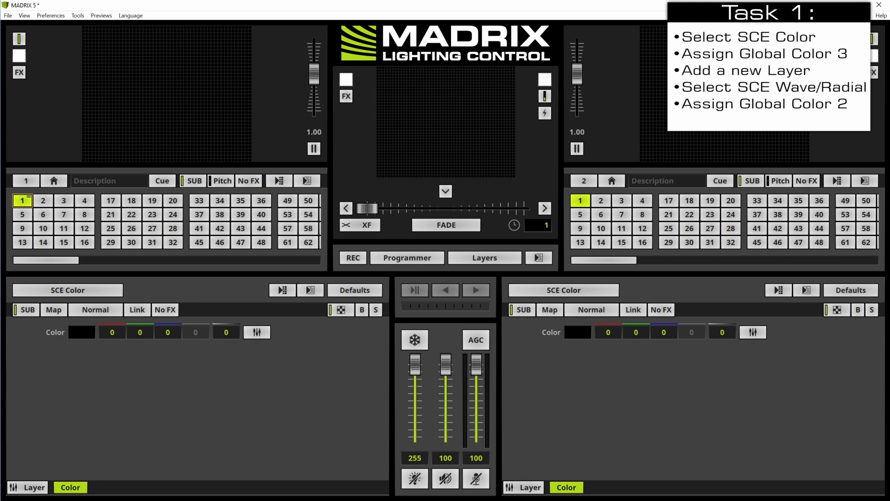
{"action": "mouse_move", "coordinate": [80, 332]}
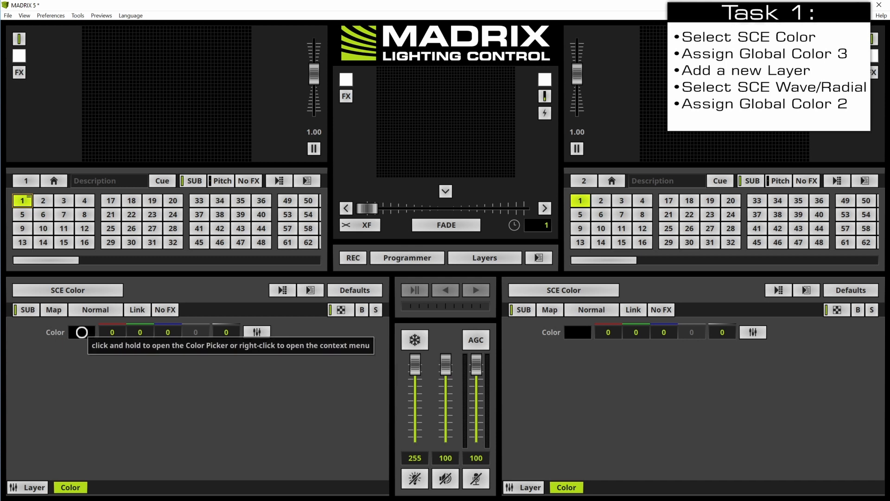
Set Deck A's SCE Color layer to Global Color 3, orange (251, 165, 90)
{"action": "left_click", "coordinate": [82, 332]}
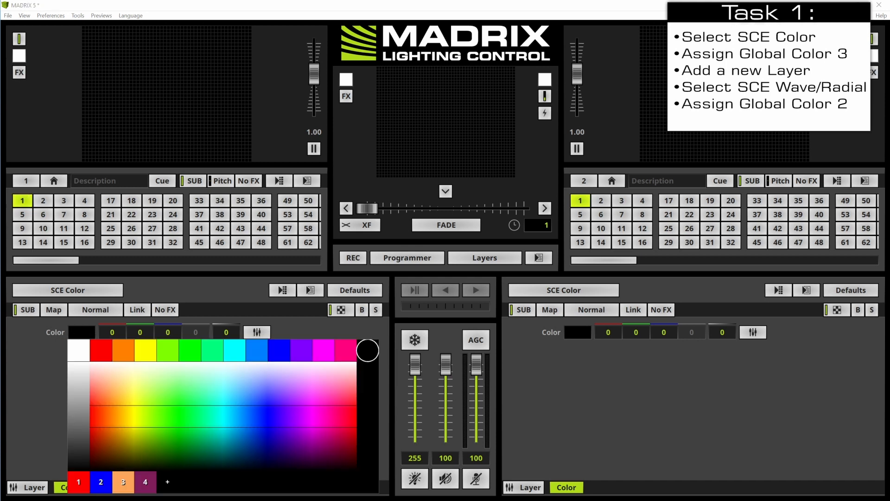
{"action": "left_click", "coordinate": [164, 465]}
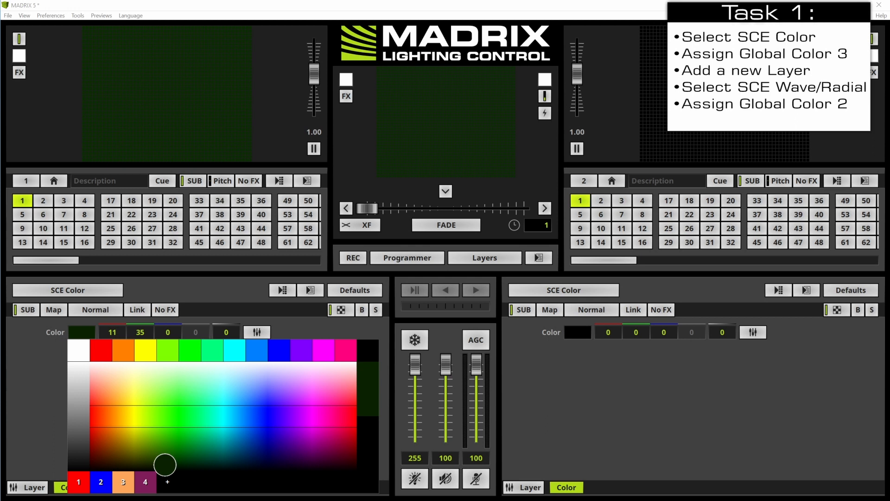
{"action": "left_click", "coordinate": [122, 482]}
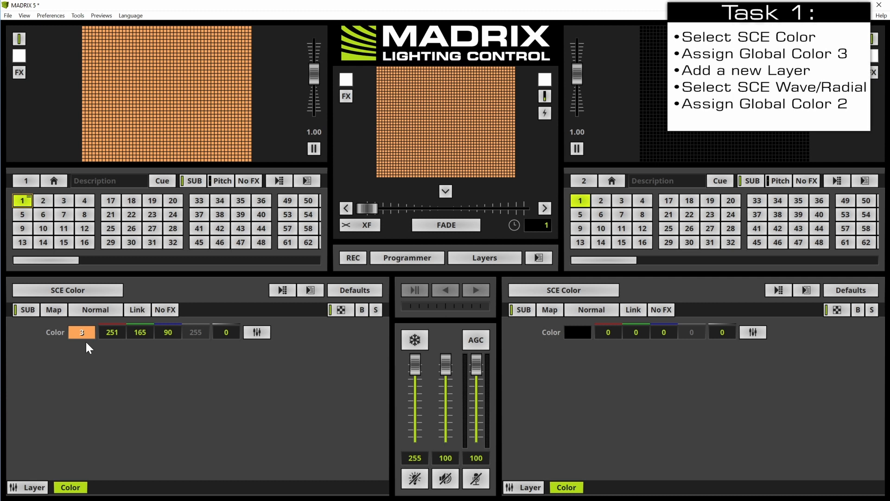
Add a new layer to Deck A and set its effect to SCE Wave/Radial
{"action": "right_click", "coordinate": [69, 488]}
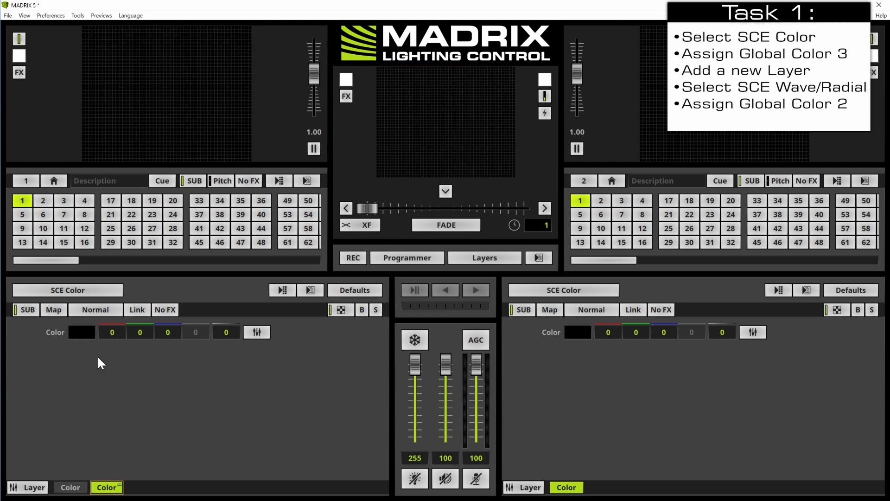
{"action": "mouse_move", "coordinate": [95, 371]}
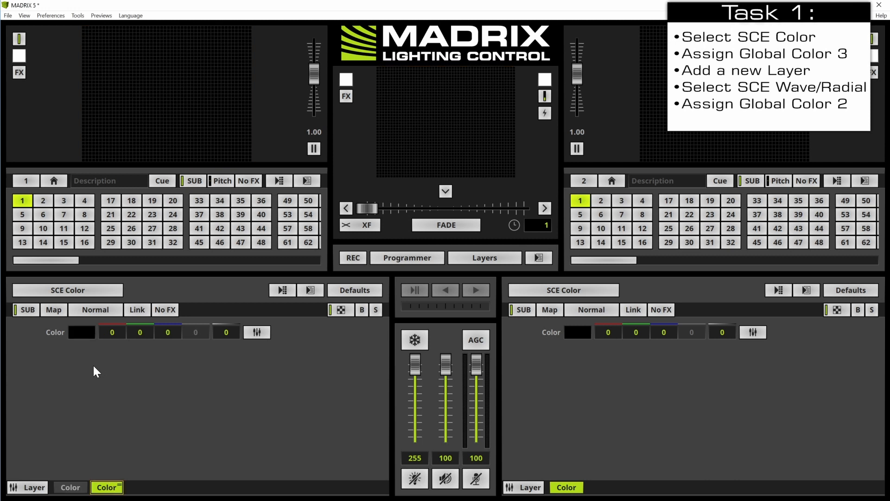
{"action": "left_click", "coordinate": [67, 289]}
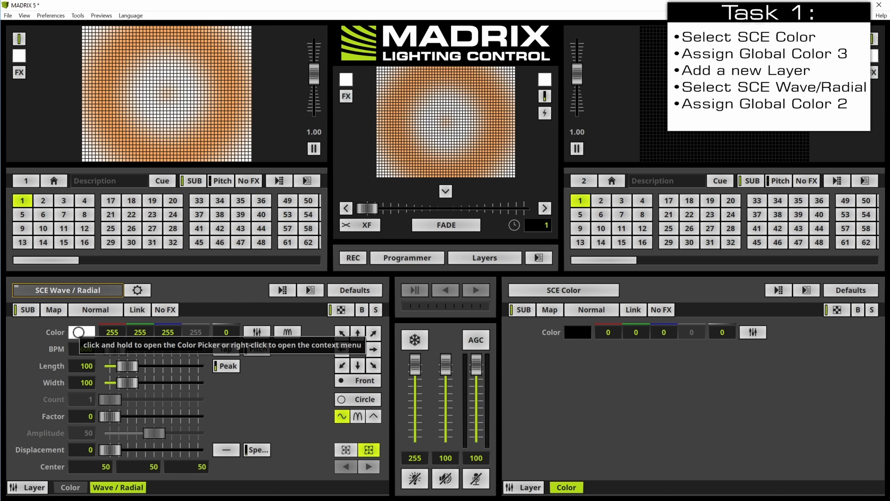
Set the Wave/Radial layer's colour to Global Color 2: Blue
{"action": "right_click", "coordinate": [81, 332]}
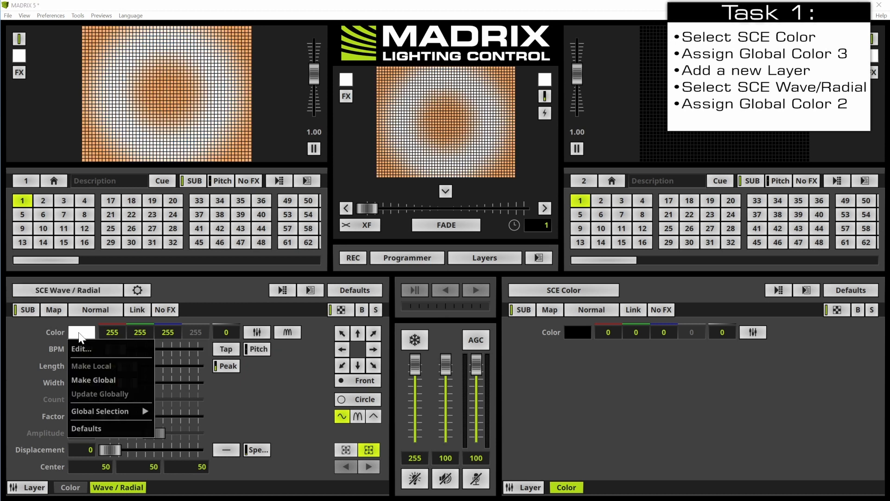
{"action": "left_click", "coordinate": [100, 410]}
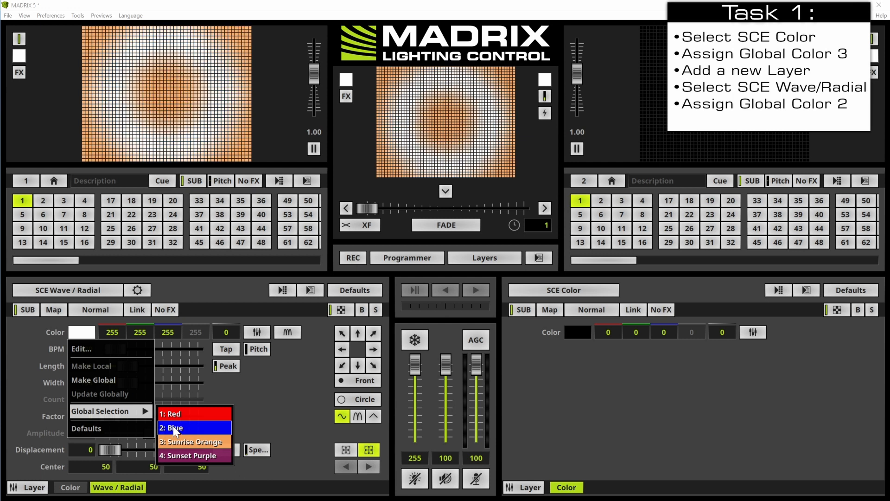
{"action": "left_click", "coordinate": [172, 427]}
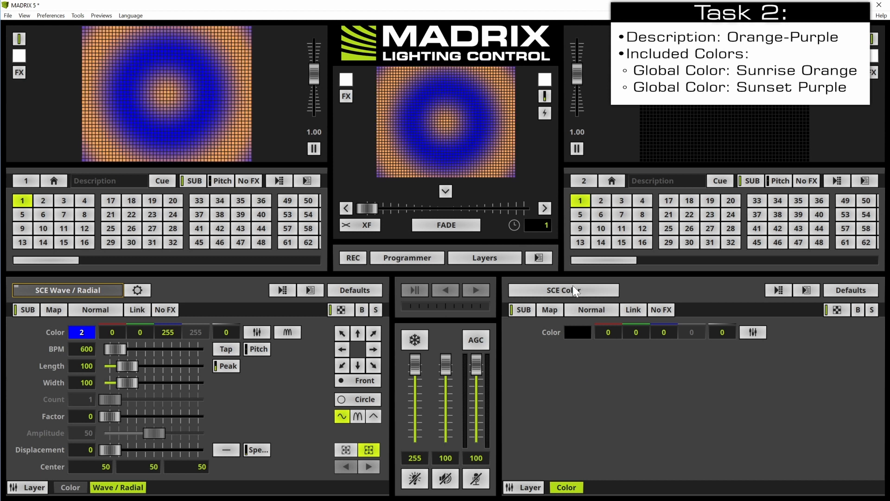
Set Deck B to SCE Gradient with global Orange-Purple, then add a new layer
{"action": "left_click", "coordinate": [562, 290]}
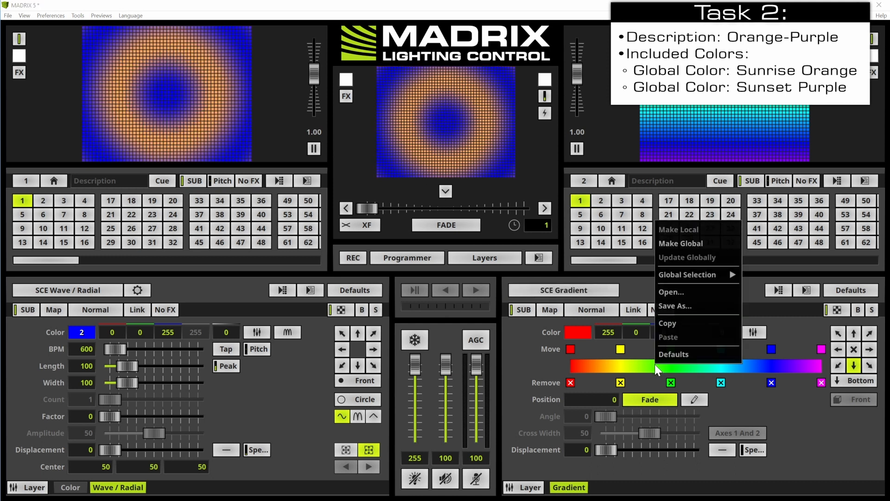
{"action": "mouse_move", "coordinate": [688, 274]}
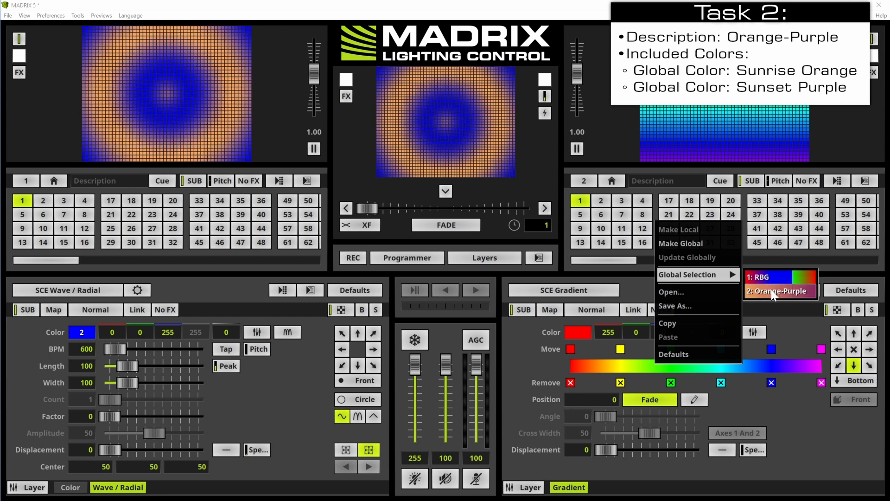
{"action": "left_click", "coordinate": [779, 291]}
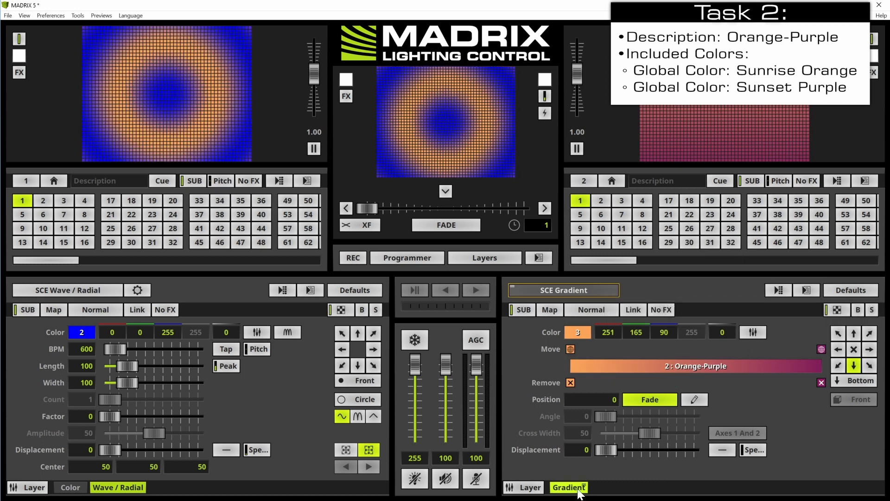
{"action": "left_click", "coordinate": [606, 488]}
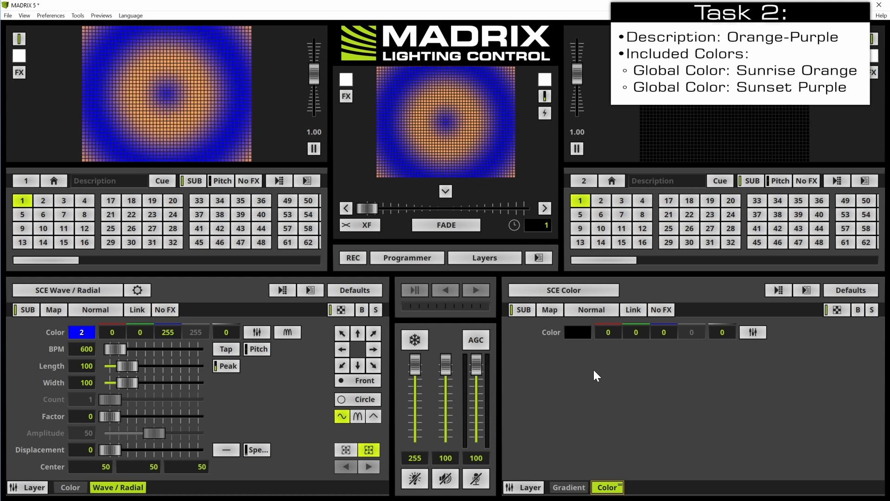
Set Deck B's new layer effect to SCE Metaballs
{"action": "left_click", "coordinate": [562, 290]}
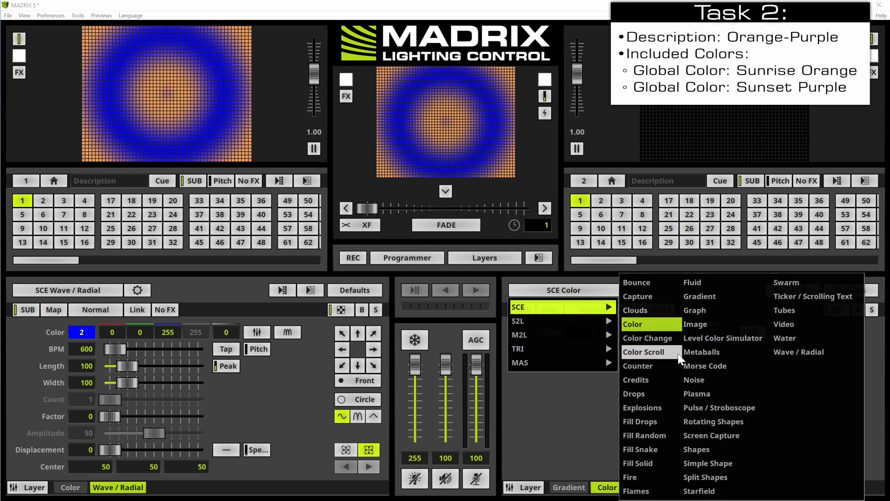
{"action": "left_click", "coordinate": [700, 352]}
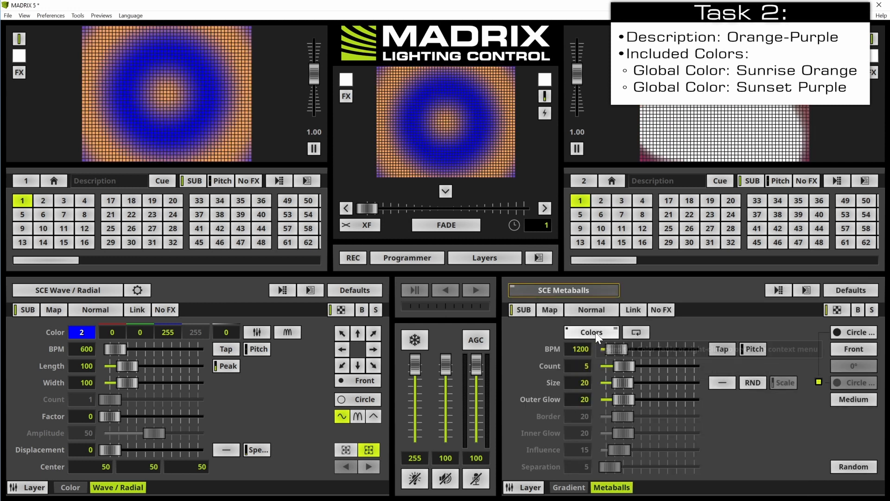
{"action": "mouse_move", "coordinate": [591, 332]}
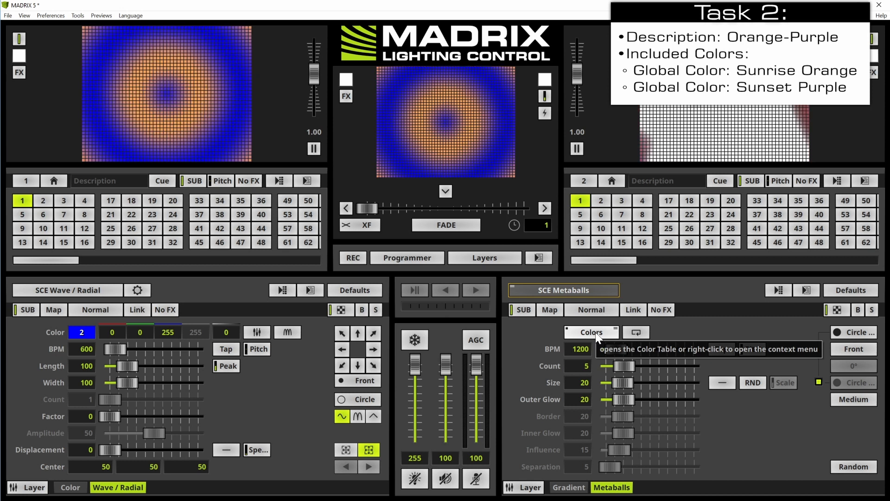
Apply the global colour set 1: RBG to the Metaballs layer in the Color Table
{"action": "left_click", "coordinate": [590, 331]}
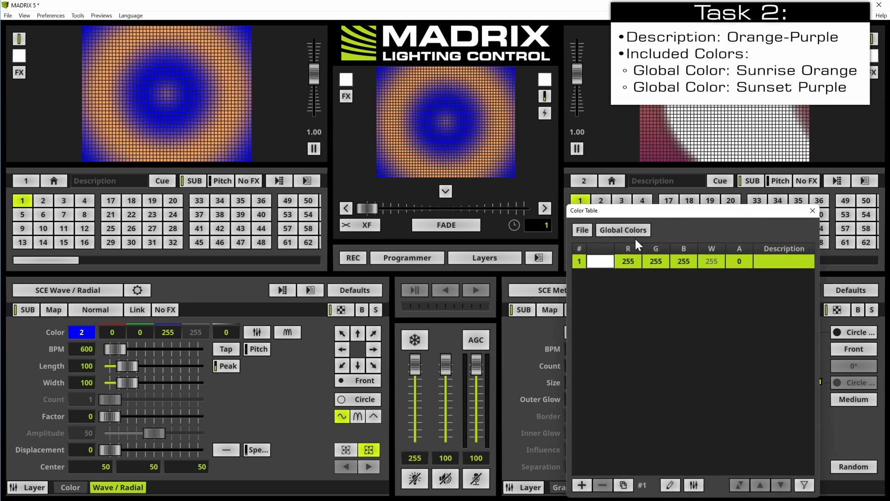
{"action": "left_click", "coordinate": [622, 230]}
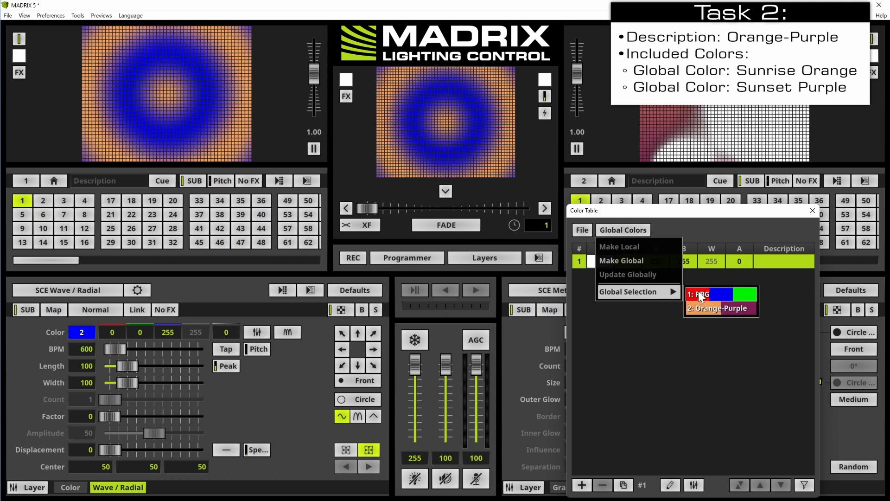
{"action": "left_click", "coordinate": [704, 294]}
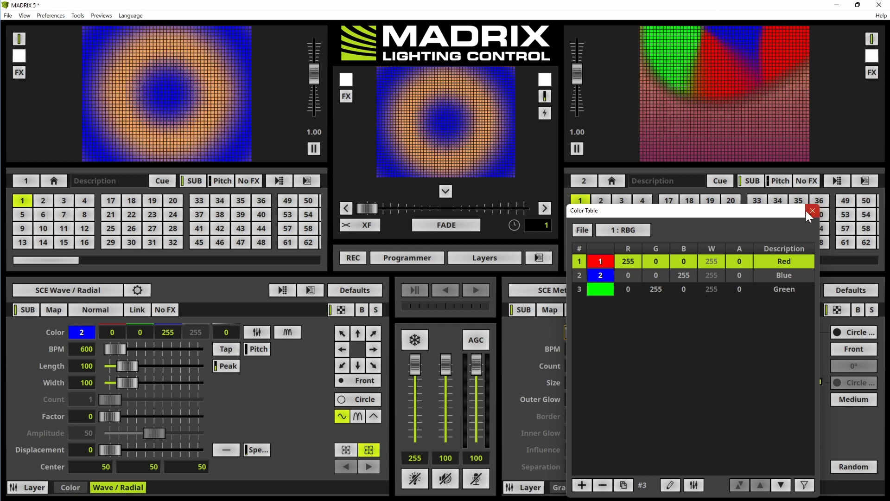
{"action": "left_click", "coordinate": [810, 211]}
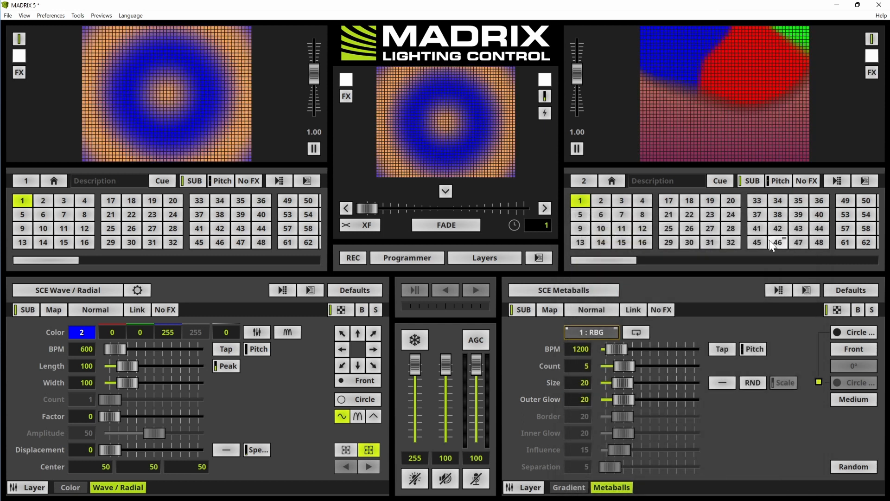